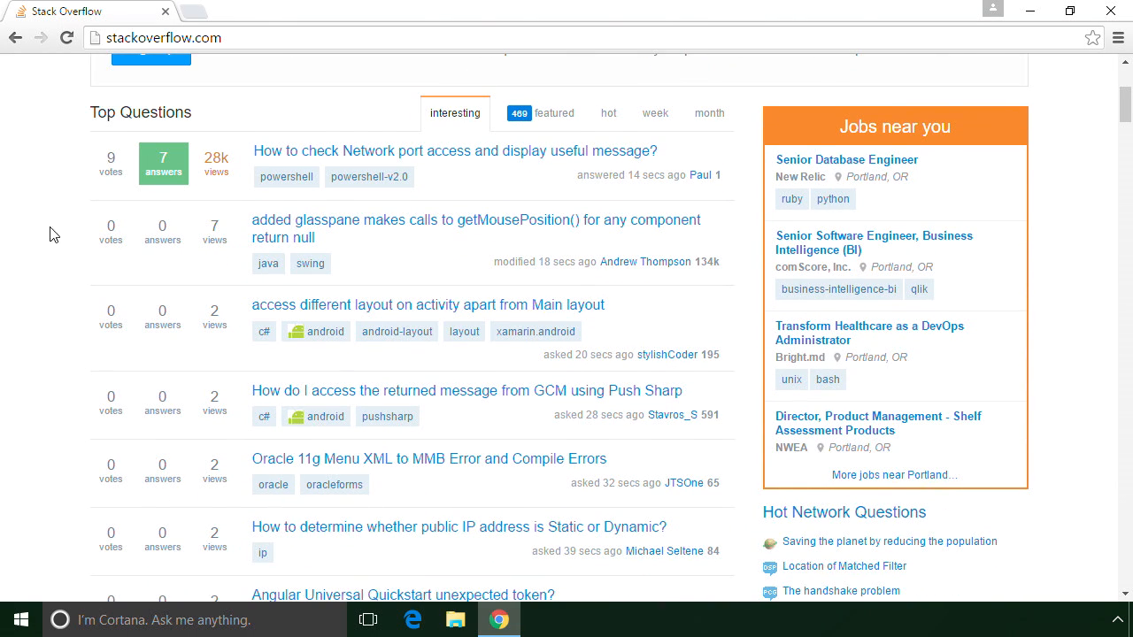
Browse from Stack Overflow to the Xbox One games page and reach its Best Games section.
{"action": "left_click", "coordinate": [552, 113]}
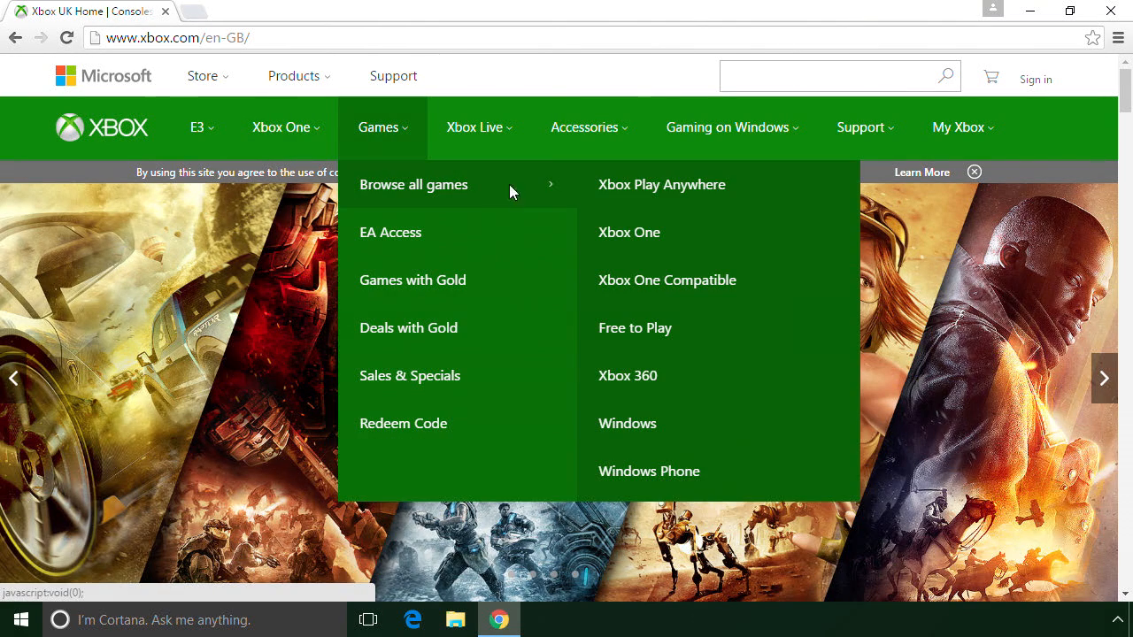
{"action": "left_click", "coordinate": [629, 232]}
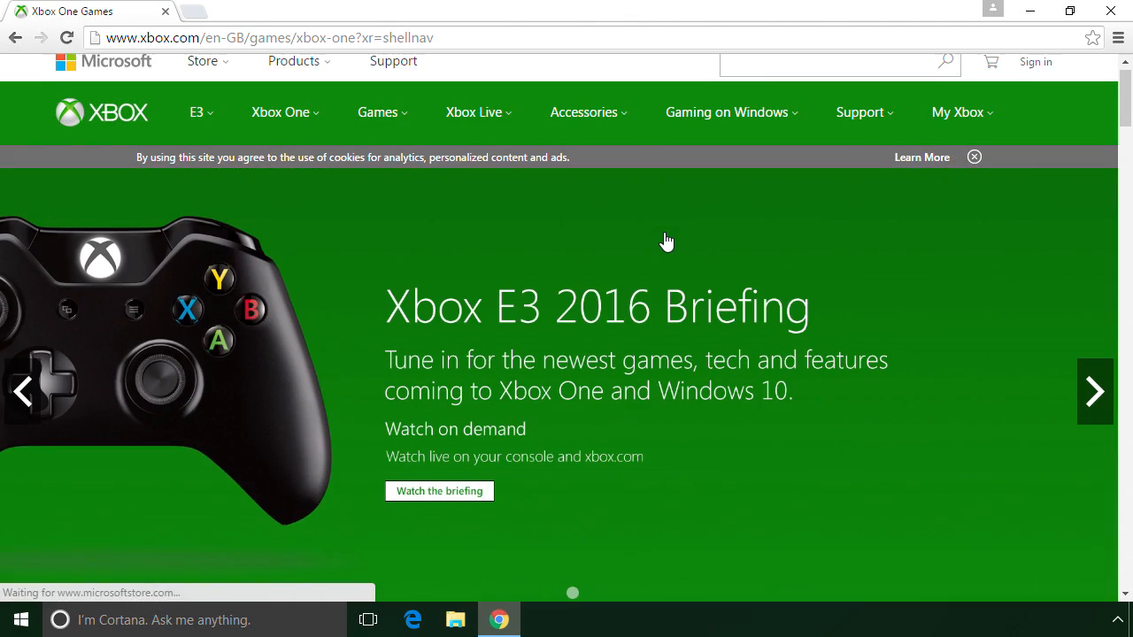
{"action": "scroll", "scroll_direction": "down", "scroll_amount": 3}
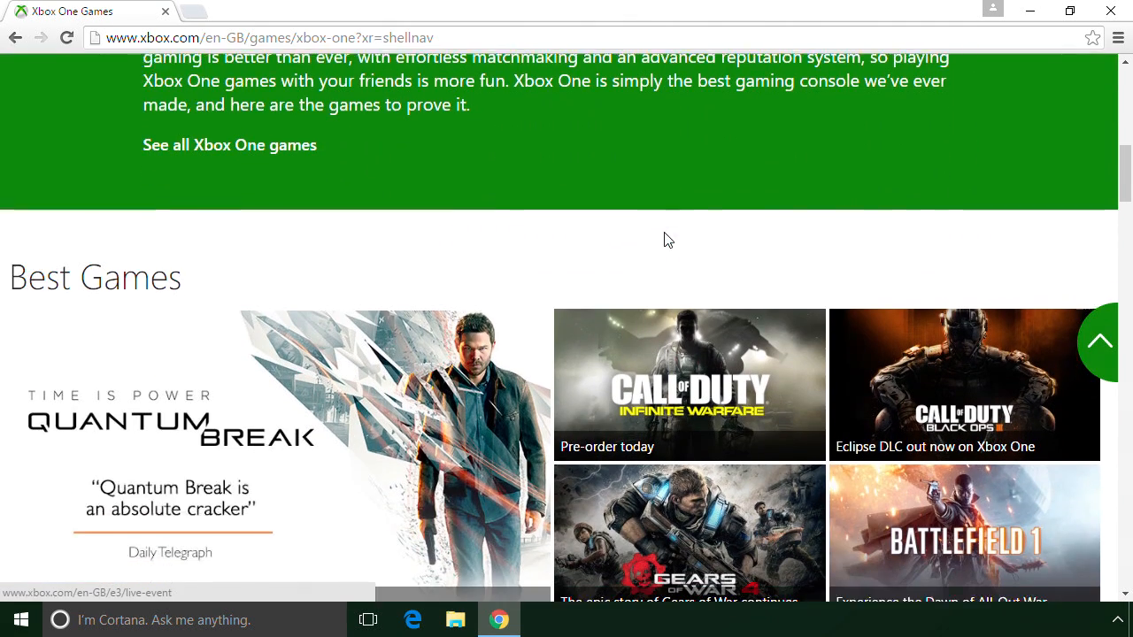
{"action": "scroll", "scroll_direction": "down", "scroll_amount": 3}
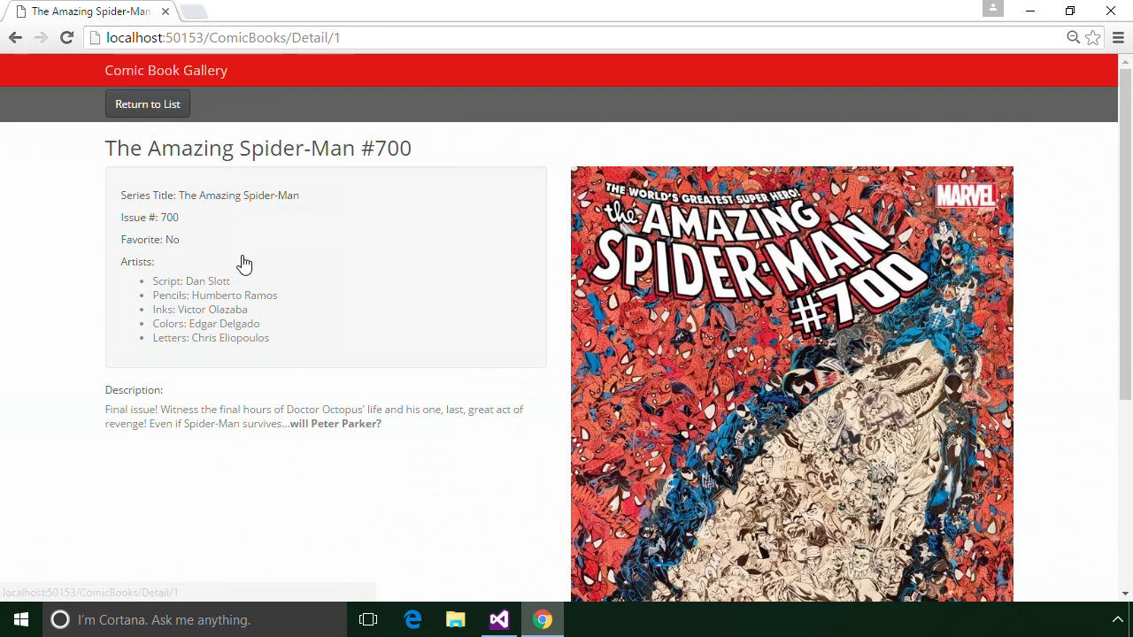
View the Amazing Spider-Man #657 detail page, then create the ComicBookGallery project with Empty template and MVC references.
{"action": "left_click", "coordinate": [146, 102]}
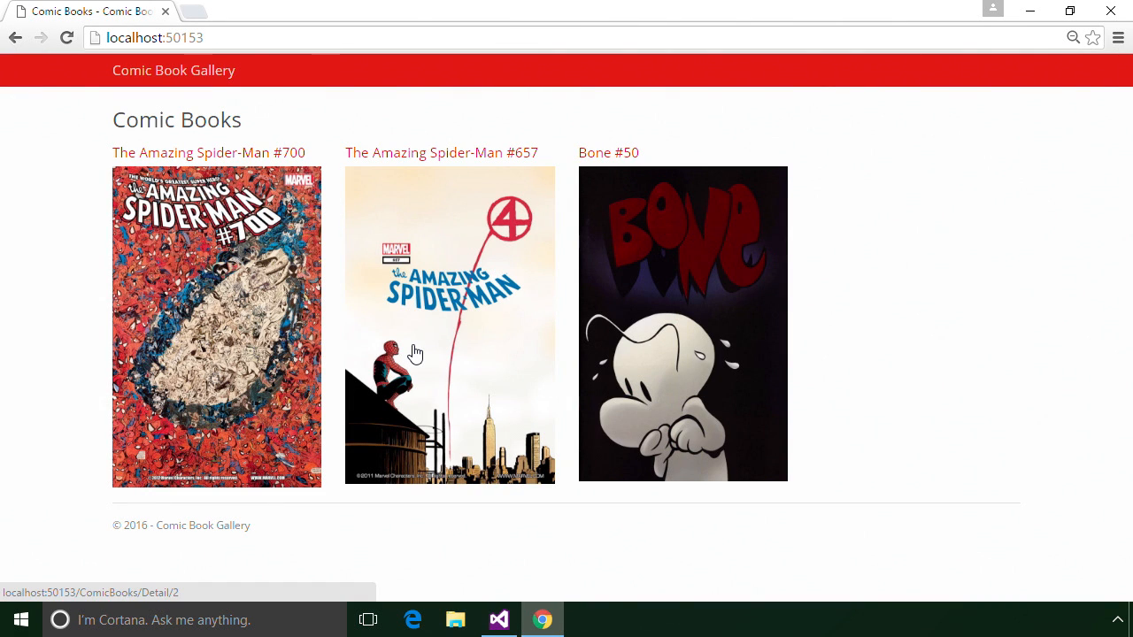
{"action": "left_click", "coordinate": [449, 326]}
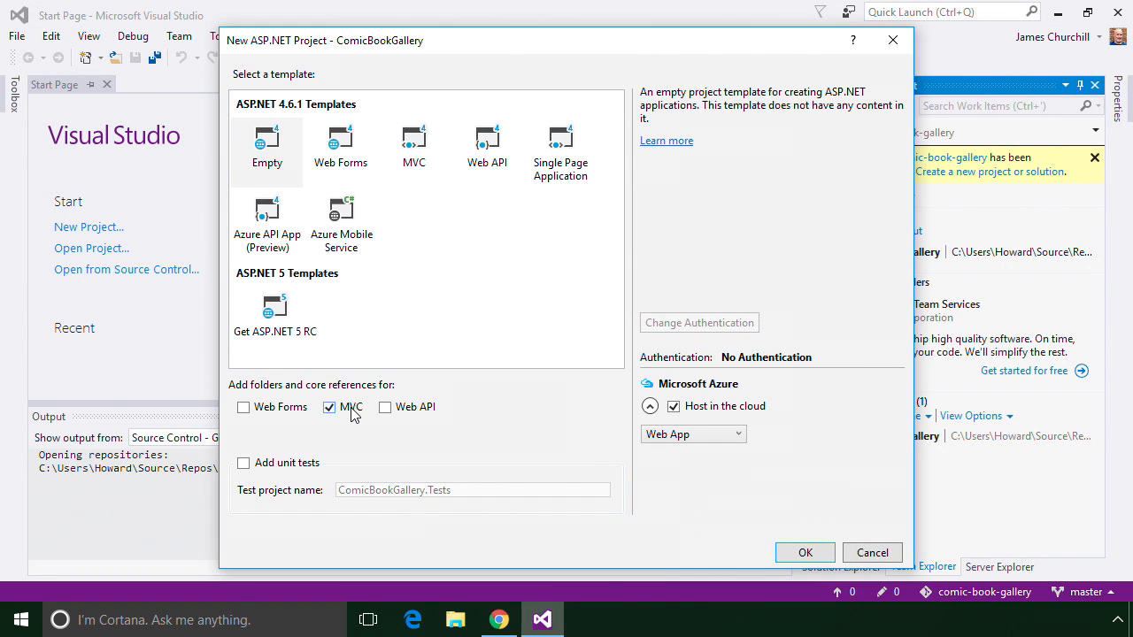
{"action": "left_click", "coordinate": [803, 552]}
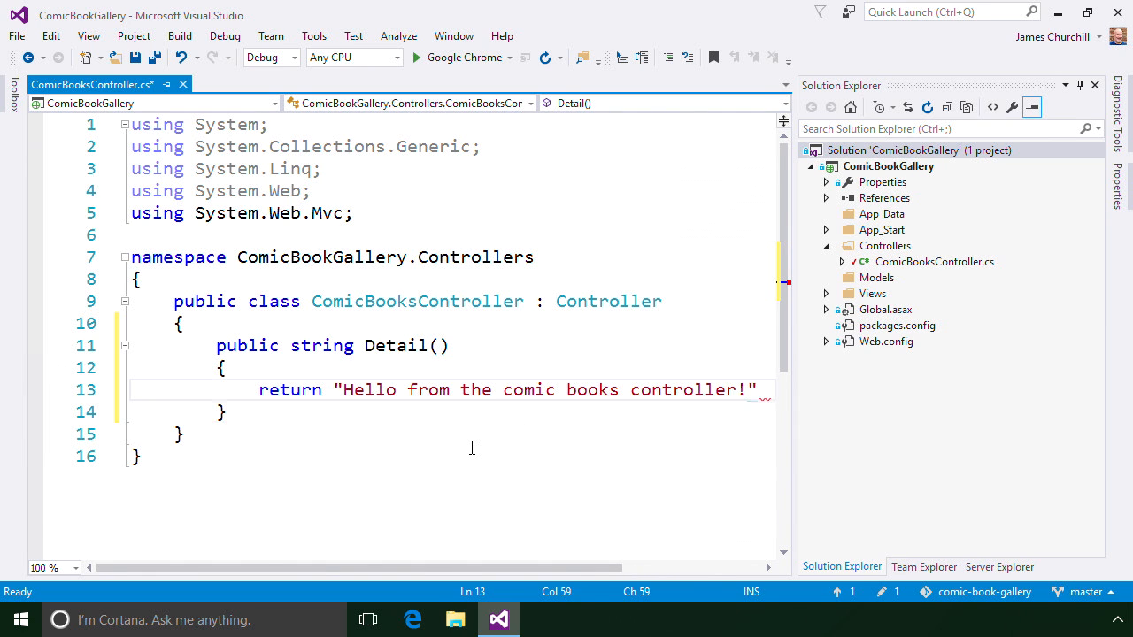